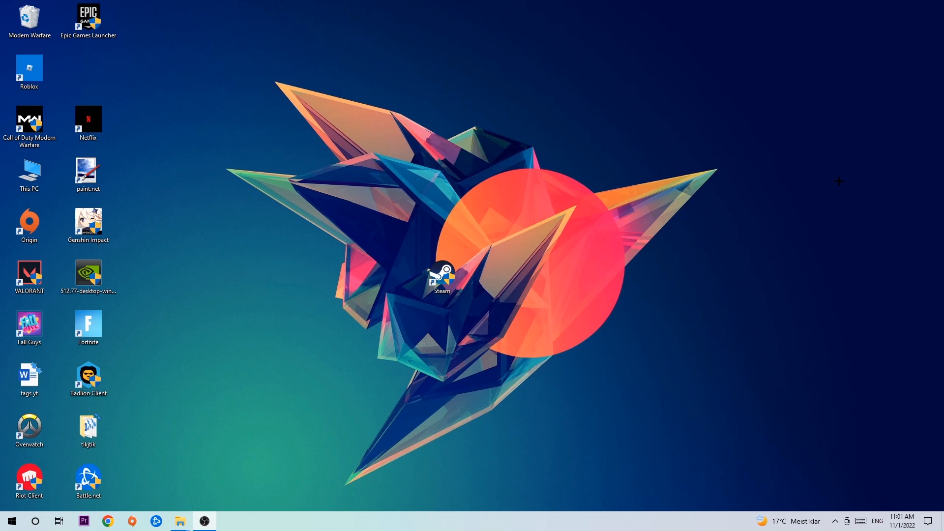
Step: Open Display settings from the desktop context menu, after one dismissed attempt
{"action": "right_click", "coordinate": [416, 521]}
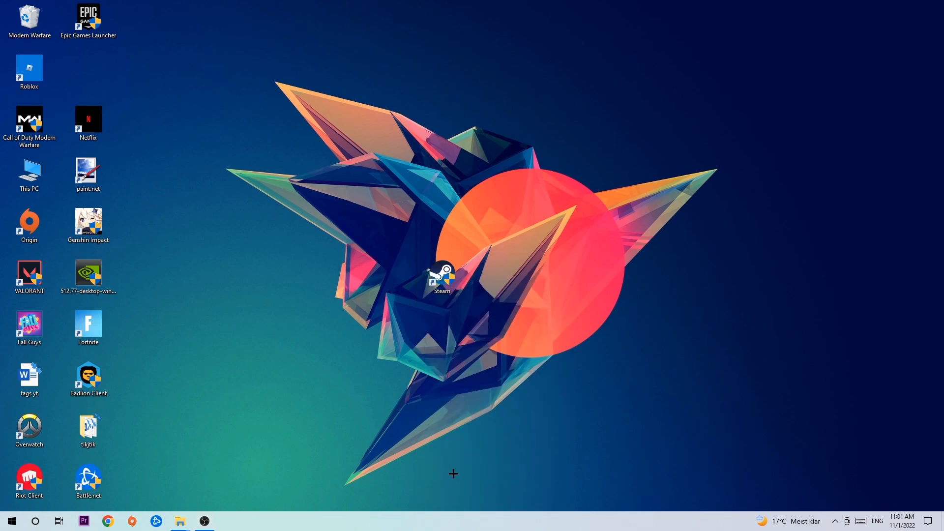
{"action": "left_click", "coordinate": [227, 520]}
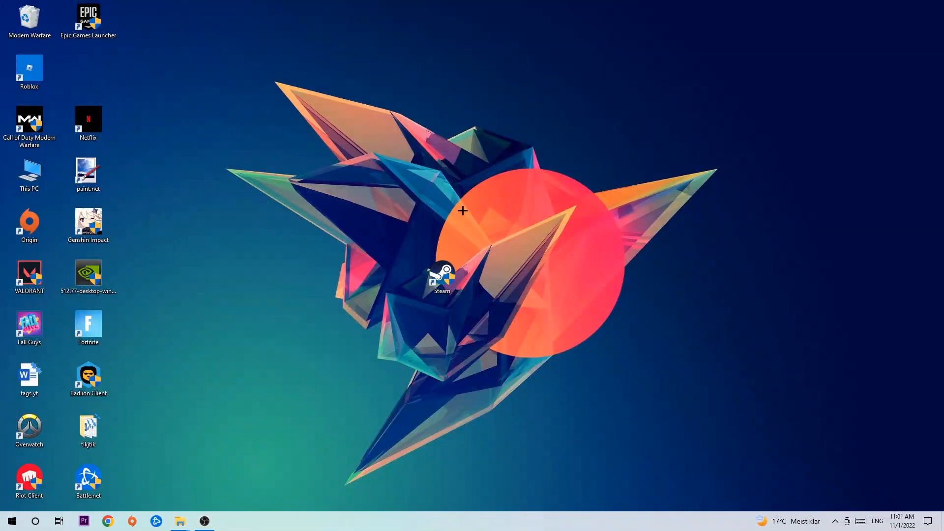
{"action": "mouse_move", "coordinate": [533, 167]}
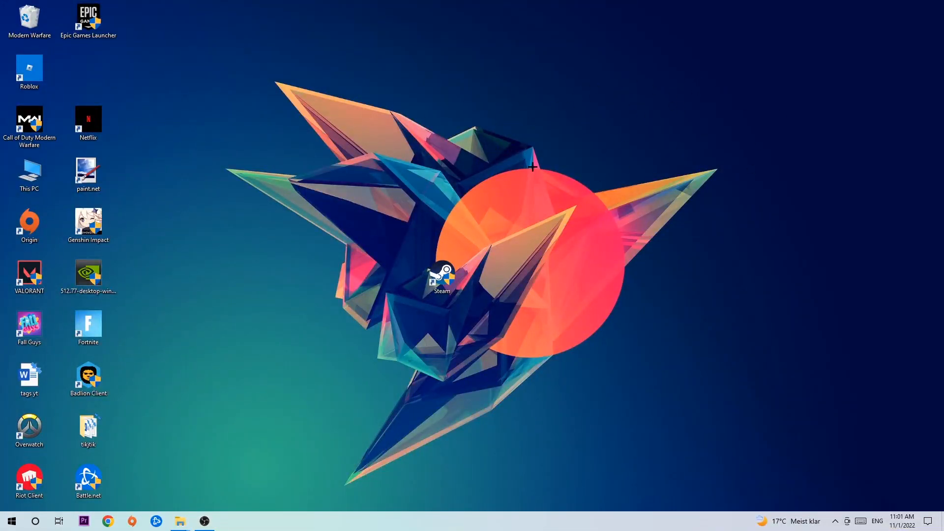
{"action": "right_click", "coordinate": [530, 169]}
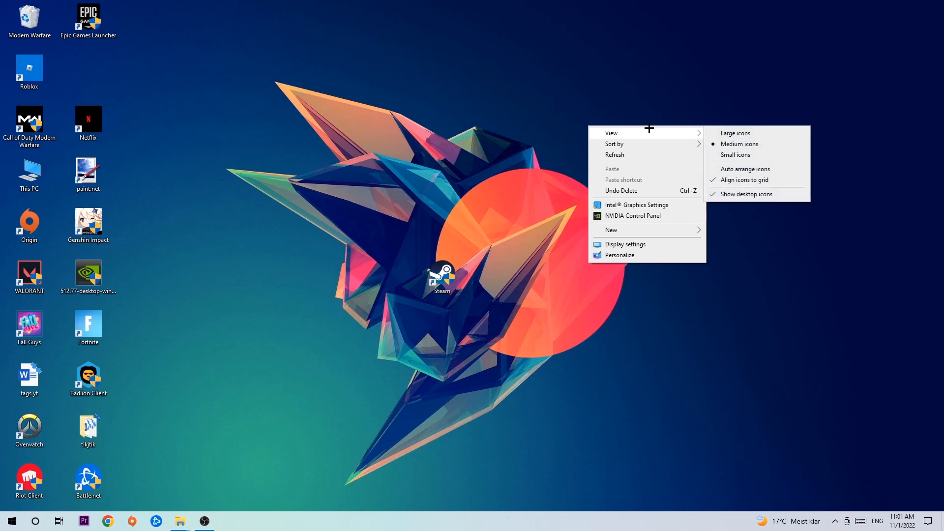
{"action": "mouse_move", "coordinate": [640, 241]}
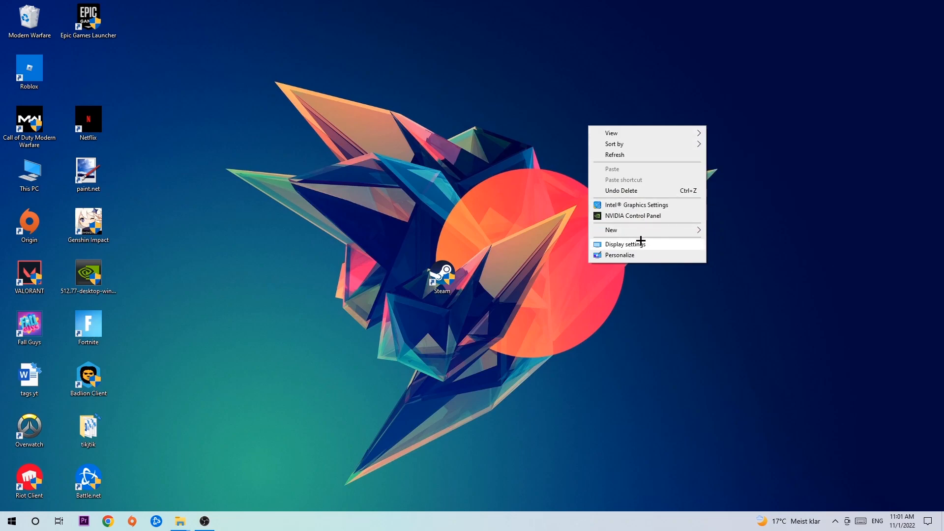
{"action": "left_click", "coordinate": [625, 244]}
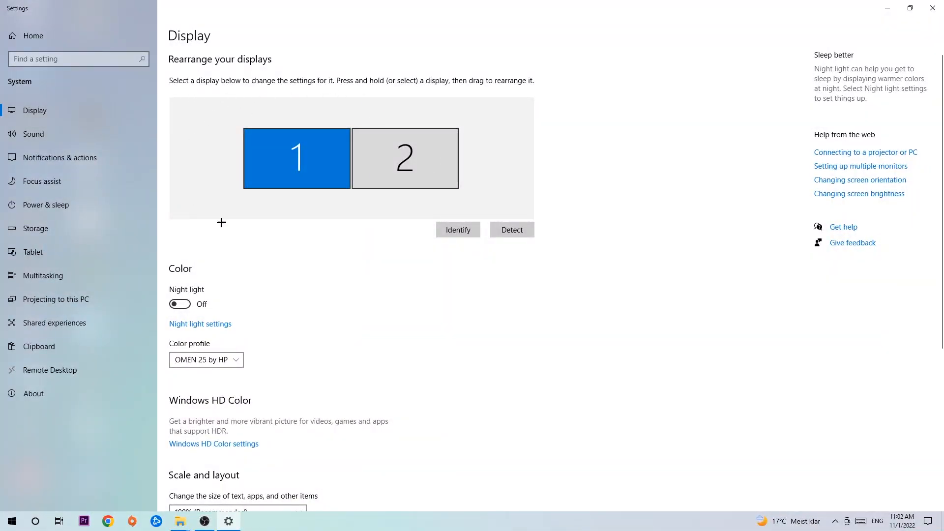
{"action": "mouse_move", "coordinate": [402, 262]}
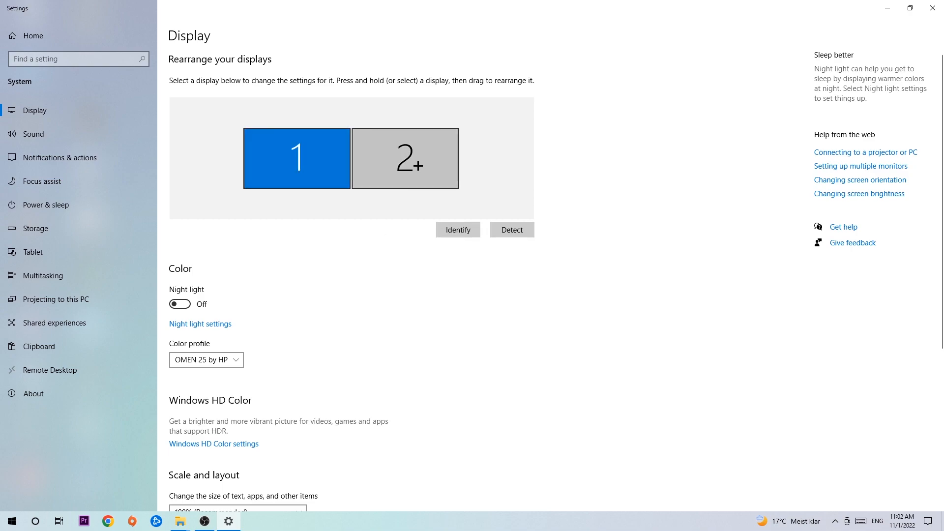
{"action": "scroll", "scroll_direction": "down", "scroll_amount": 3}
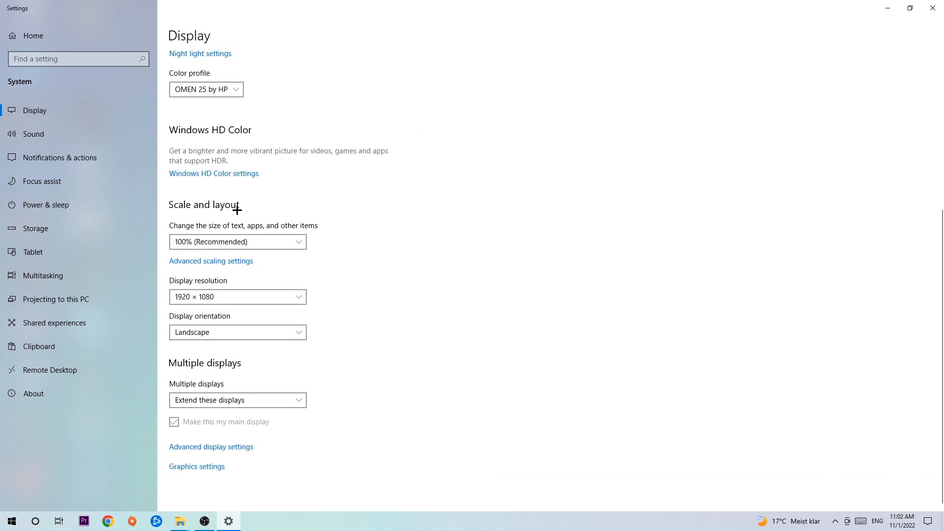
{"action": "mouse_move", "coordinate": [253, 222]}
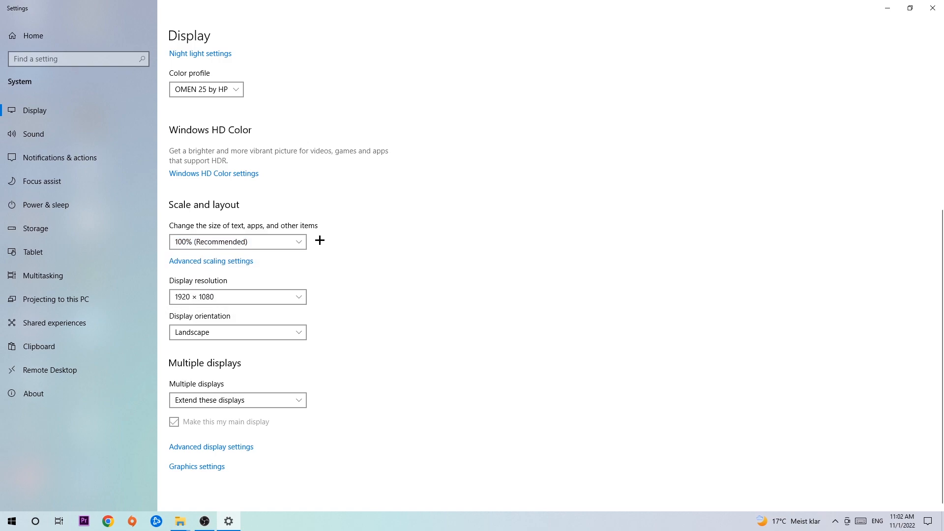
{"action": "mouse_move", "coordinate": [351, 242]}
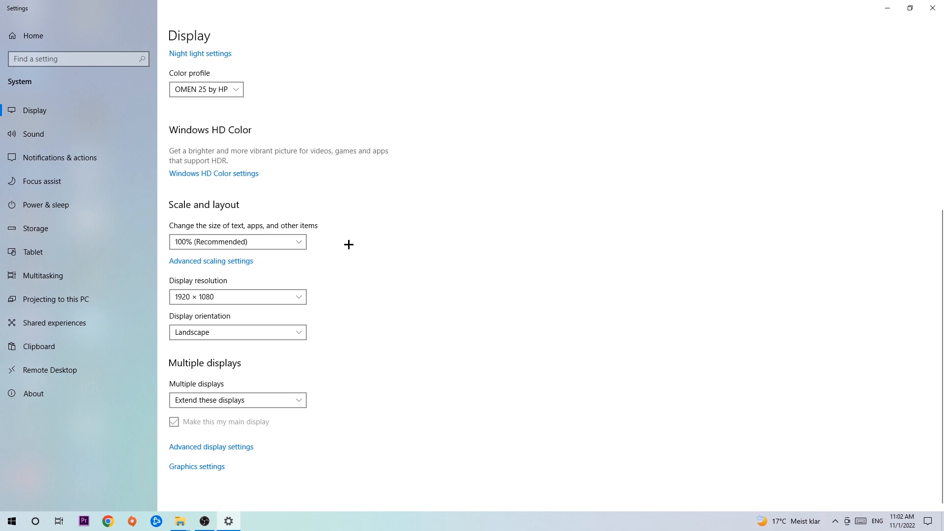
{"action": "mouse_move", "coordinate": [345, 246]}
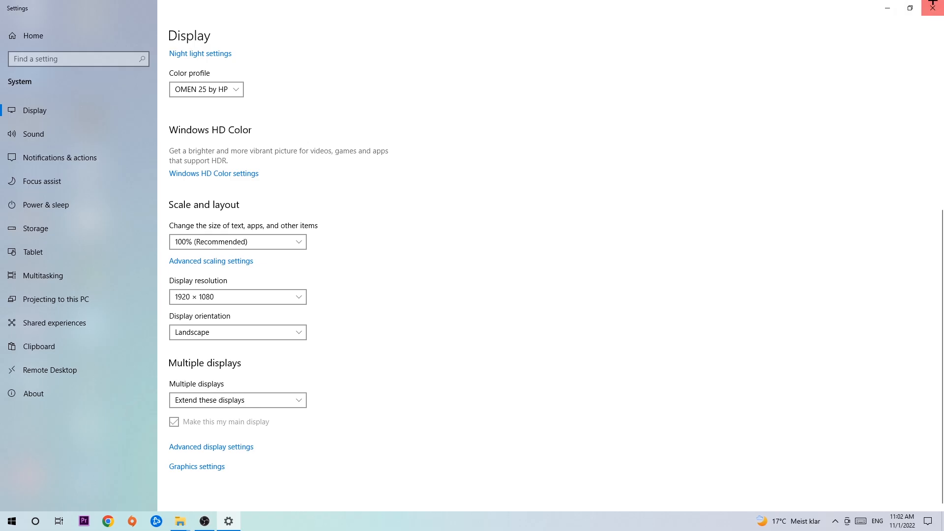
Step: Close Display settings, reopen Settings and check Windows Update reports the PC up to date
{"action": "left_click", "coordinate": [932, 8]}
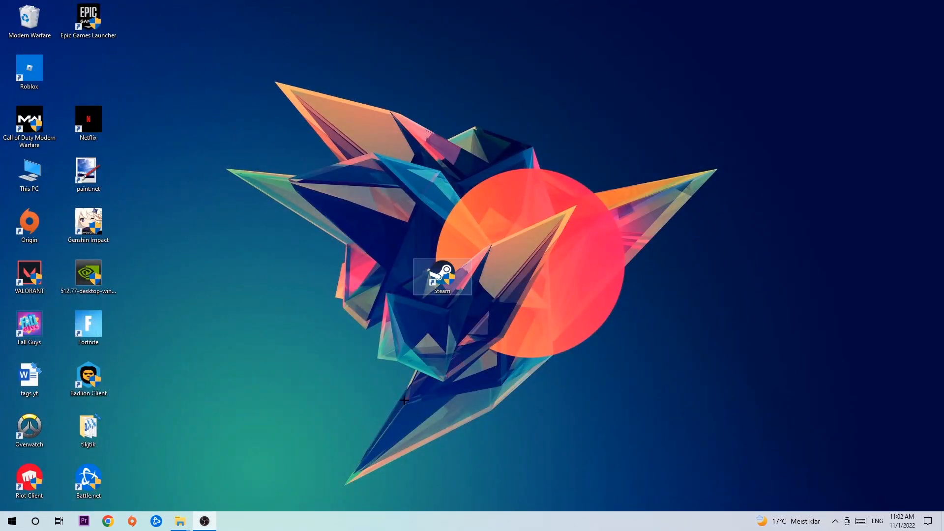
{"action": "left_click", "coordinate": [11, 521]}
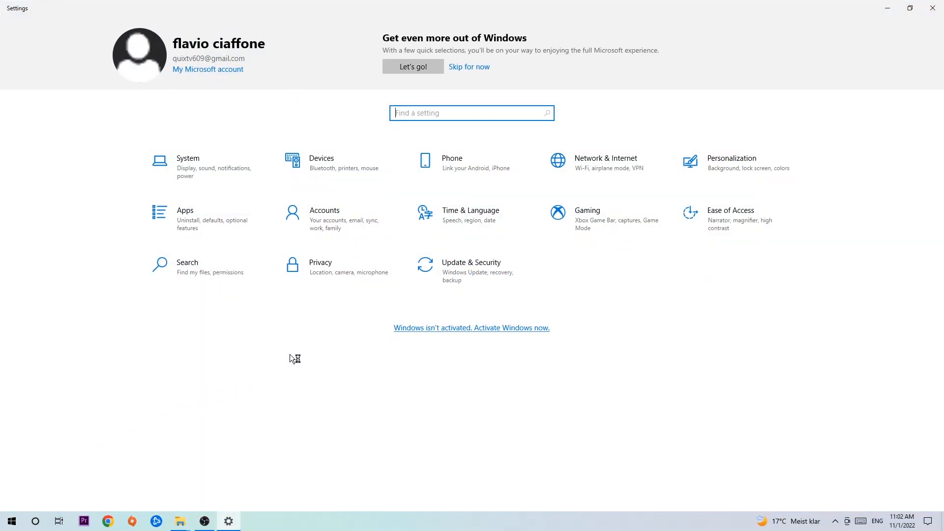
{"action": "left_click", "coordinate": [471, 265]}
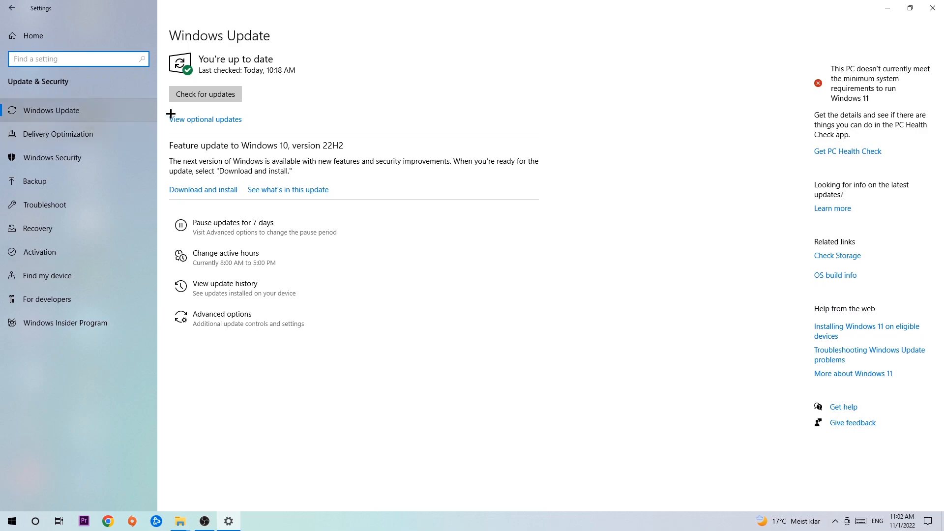
{"action": "mouse_move", "coordinate": [322, 83]}
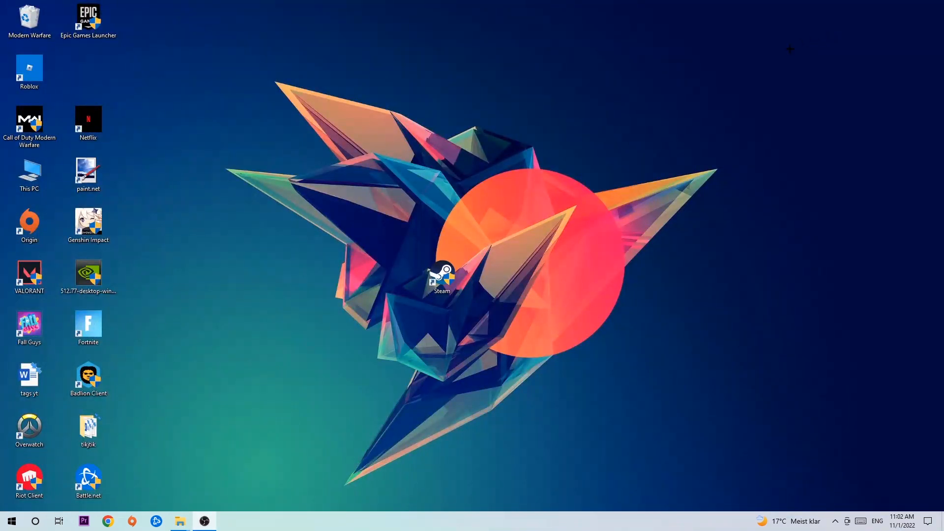
Step: Move the NVIDIA 512.77 installer from the icon column to the desktop centre above Steam
{"action": "left_click_drag", "start_coordinate": [88, 276], "coordinate": [383, 178]}
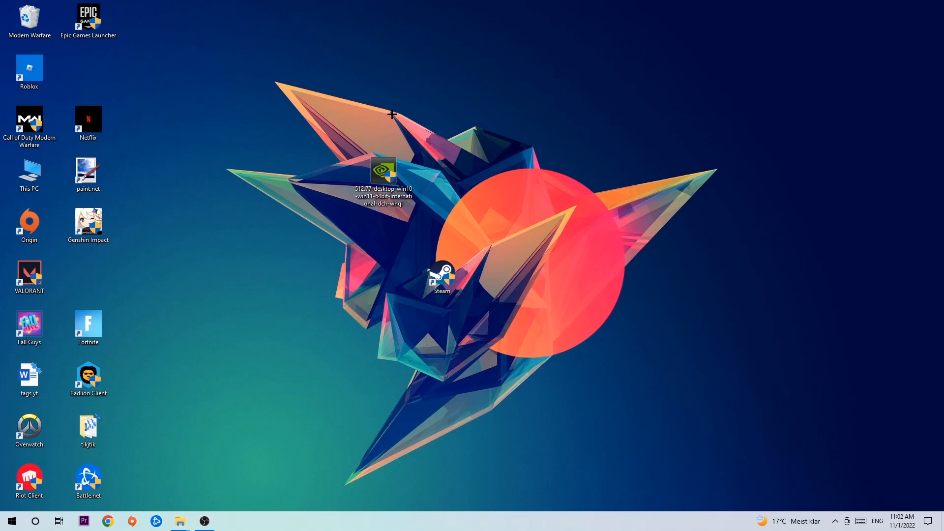
{"action": "mouse_move", "coordinate": [389, 134]}
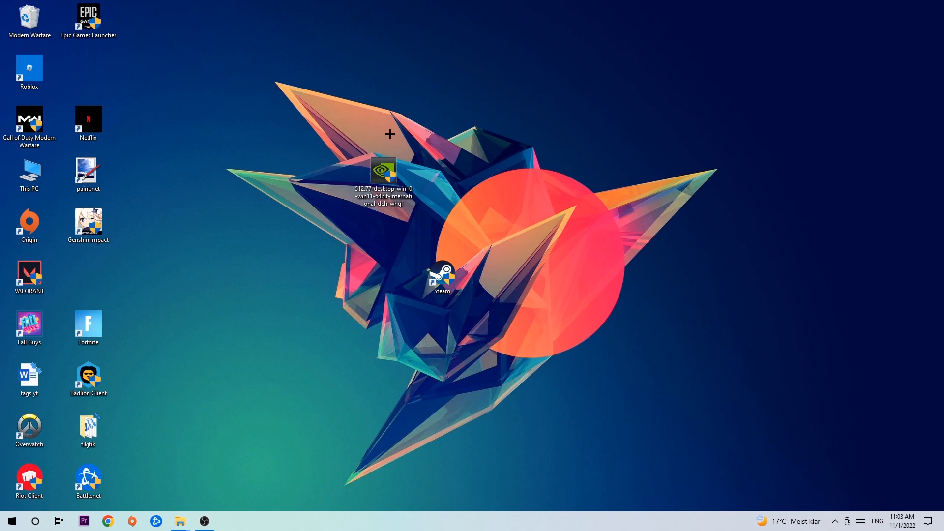
{"action": "left_click", "coordinate": [383, 175]}
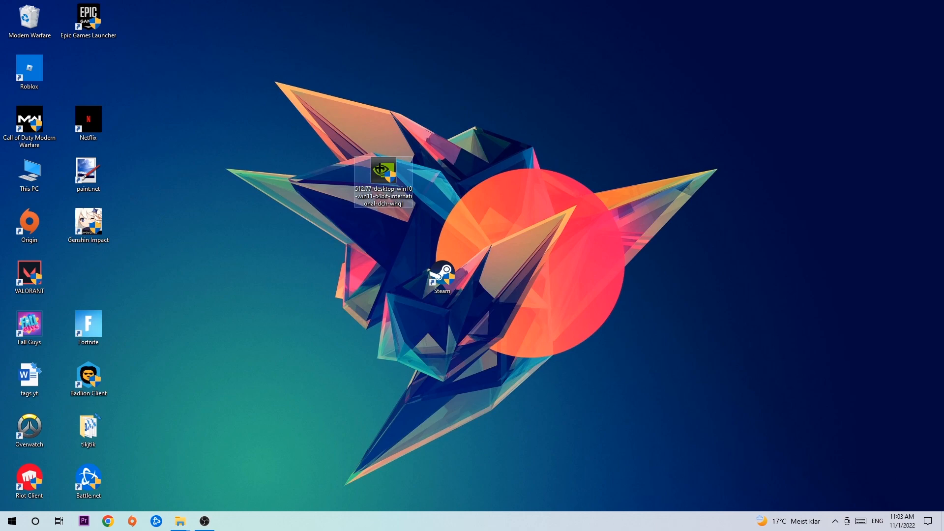
{"action": "left_click_drag", "start_coordinate": [383, 177], "coordinate": [441, 221]}
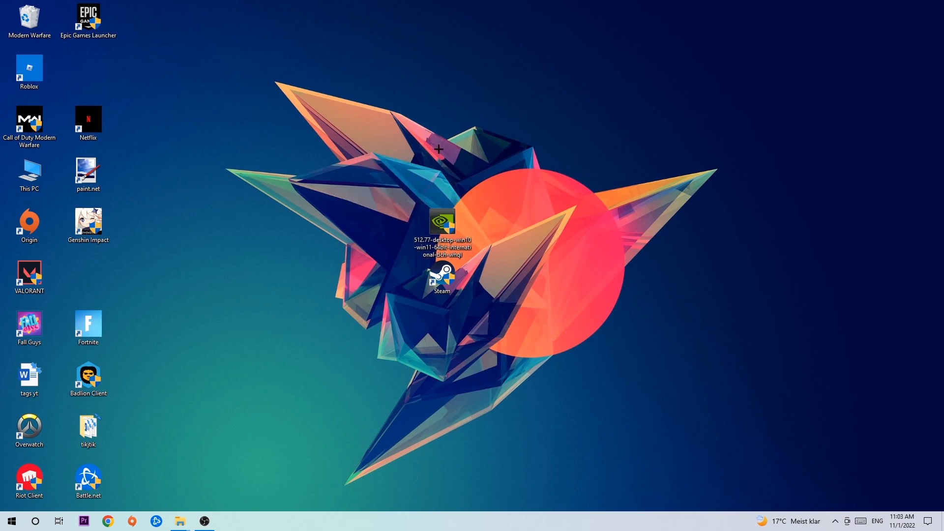